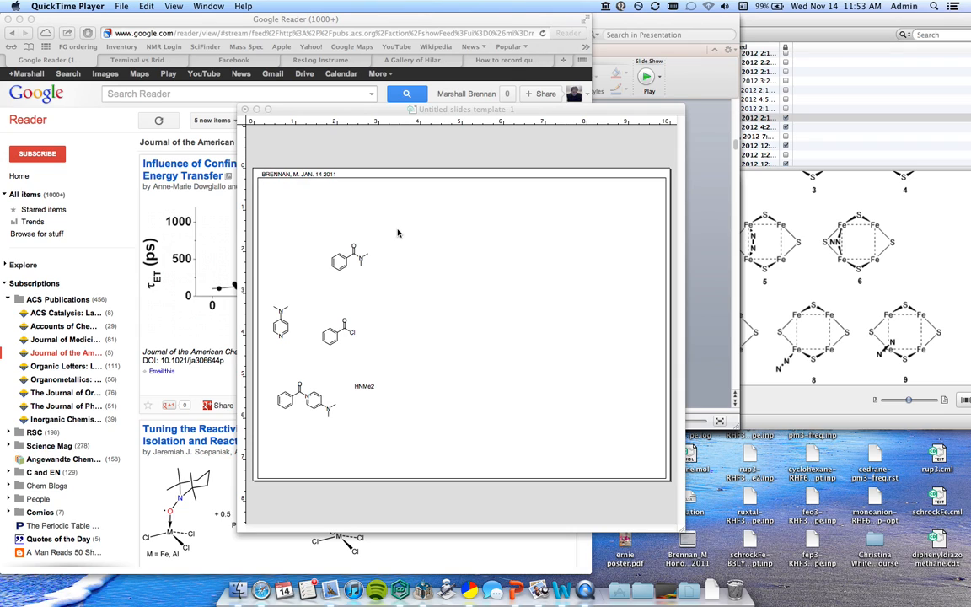
mouse_move(377, 118)
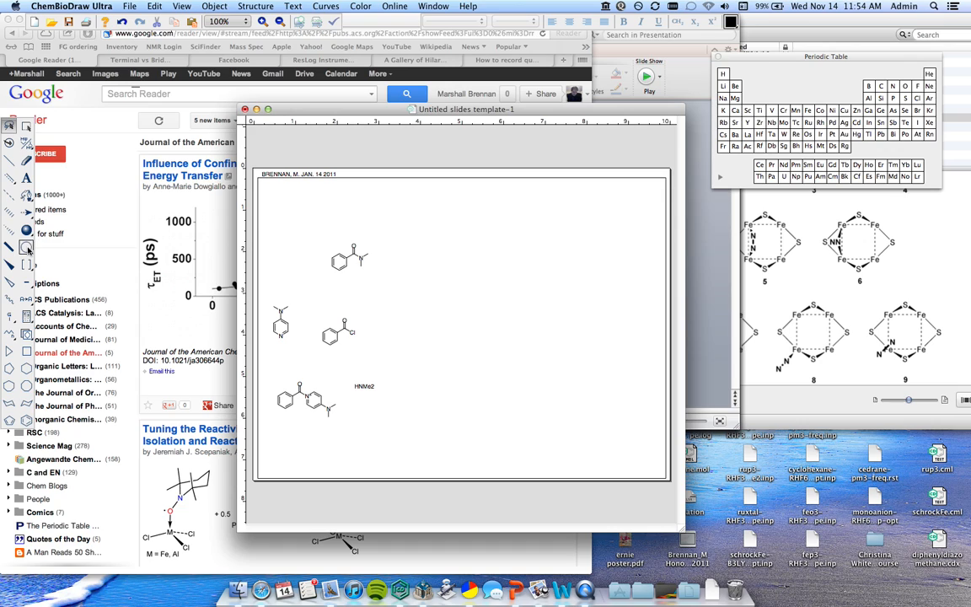
mouse_move(27, 246)
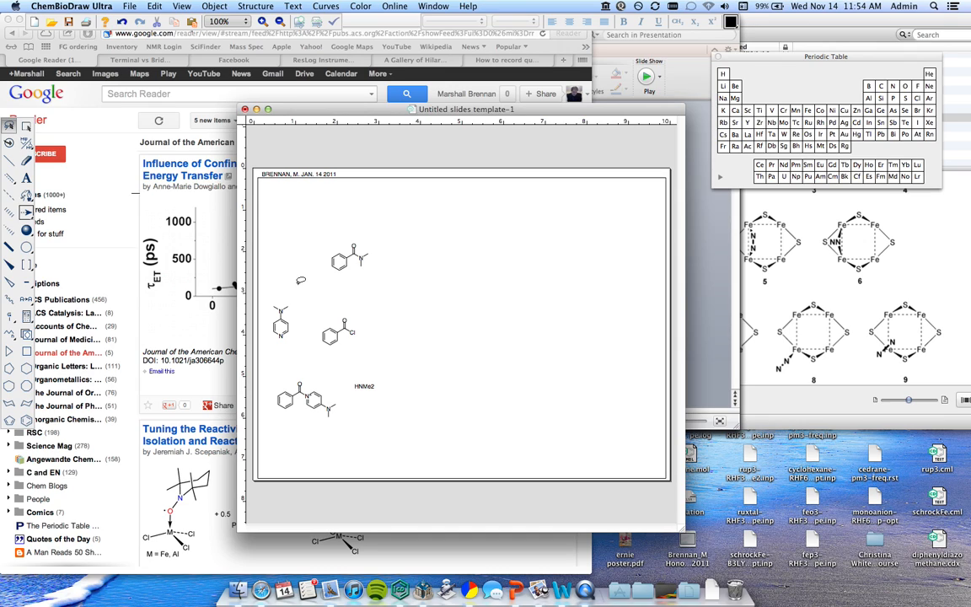
mouse_move(133, 263)
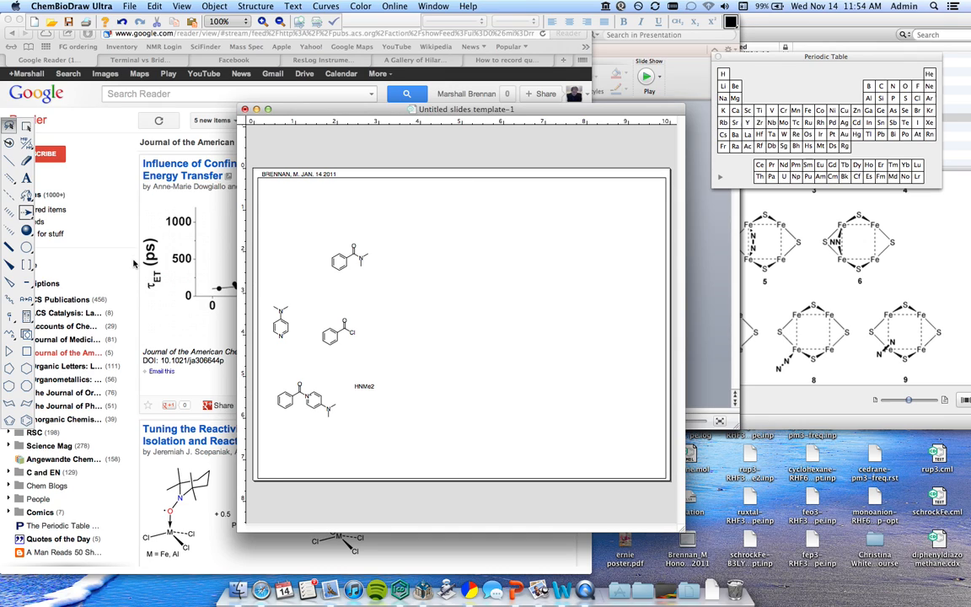
mouse_move(148, 263)
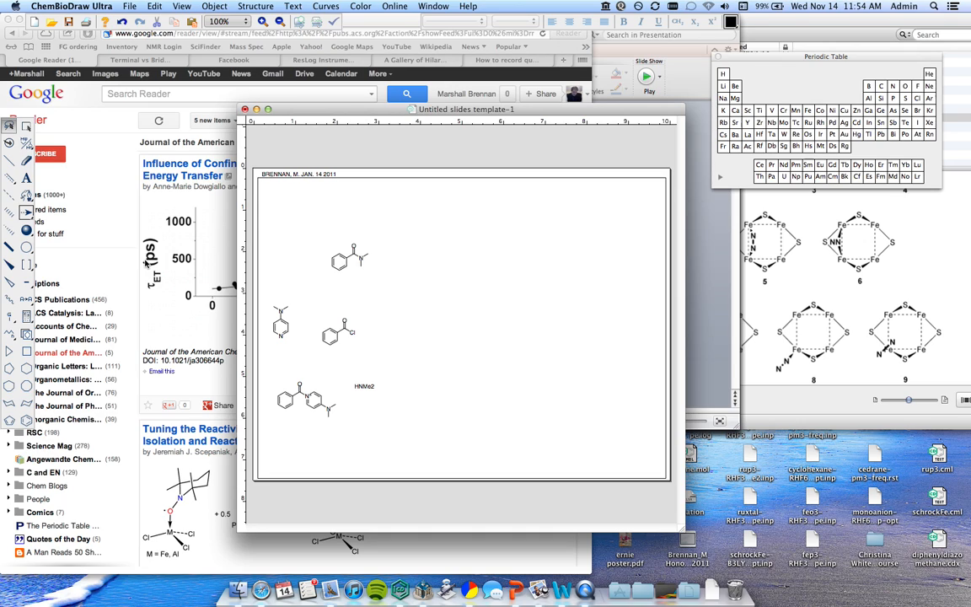
mouse_move(91, 253)
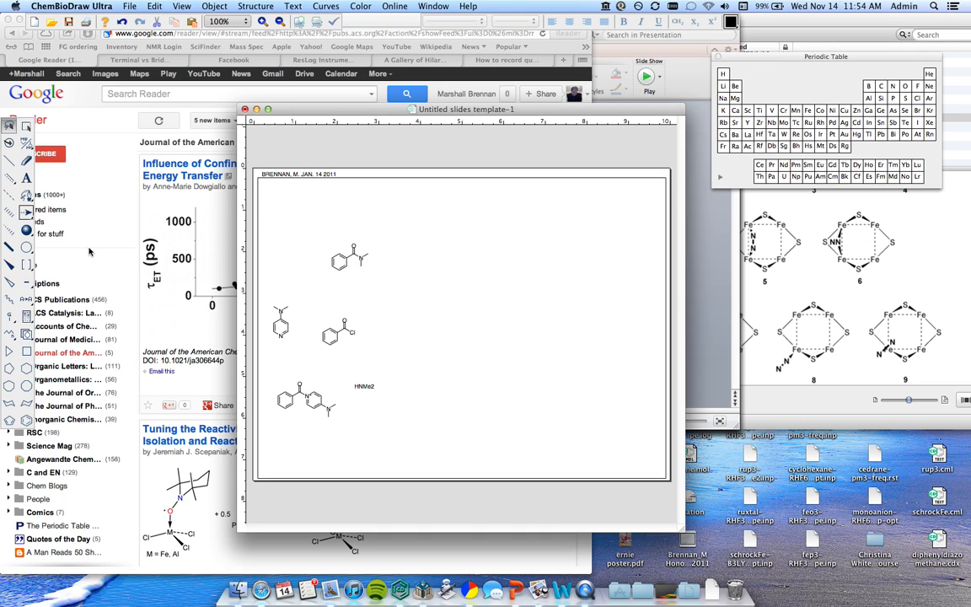
mouse_move(57, 240)
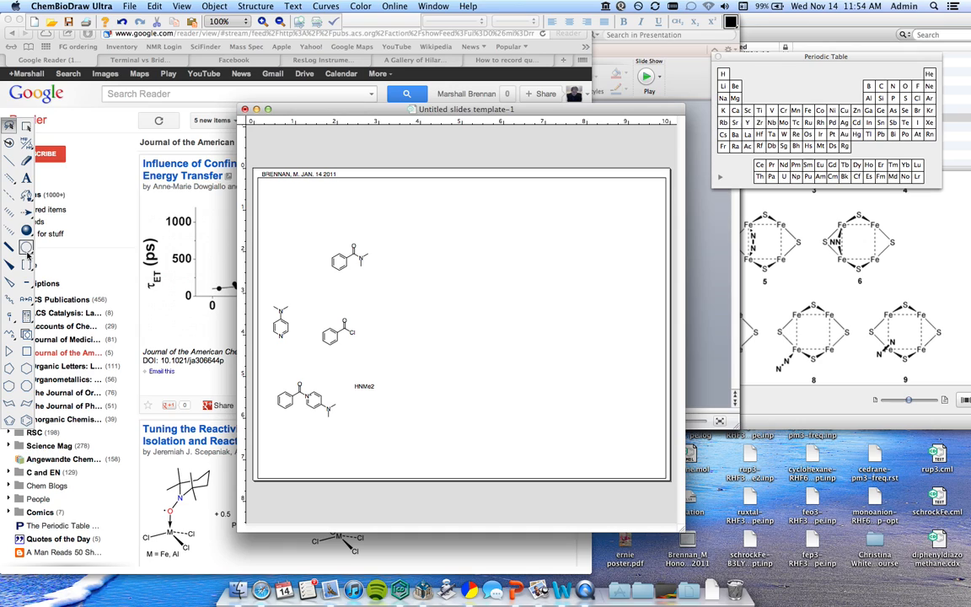
mouse_move(27, 246)
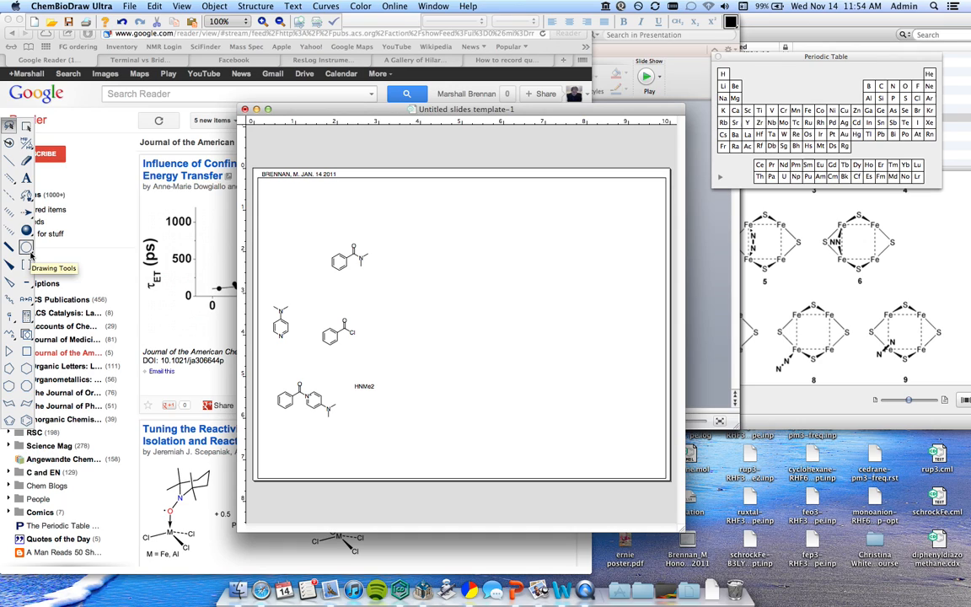
Draw a large circle to the right of the molecules and colour its outline red.
click(27, 246)
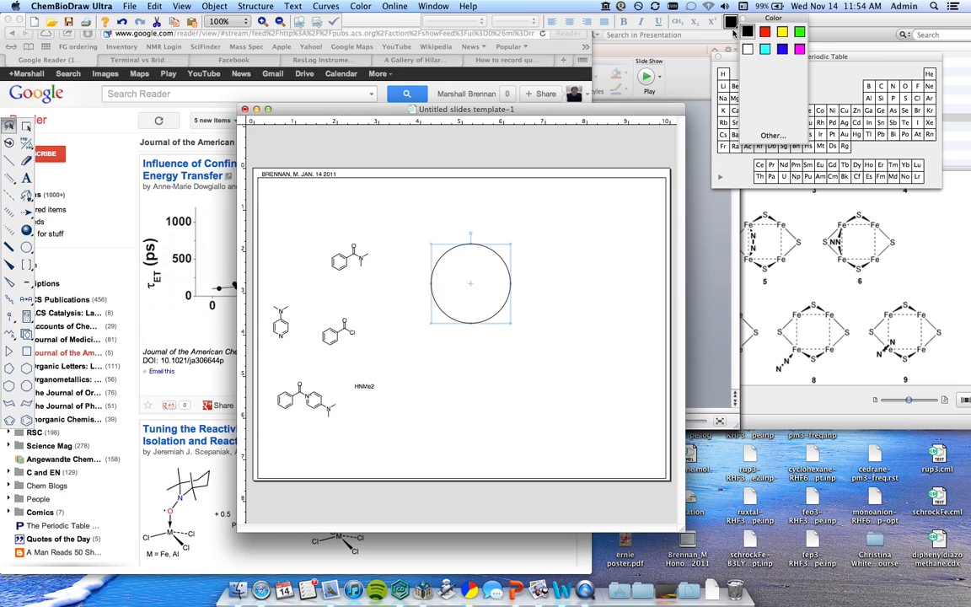
click(765, 32)
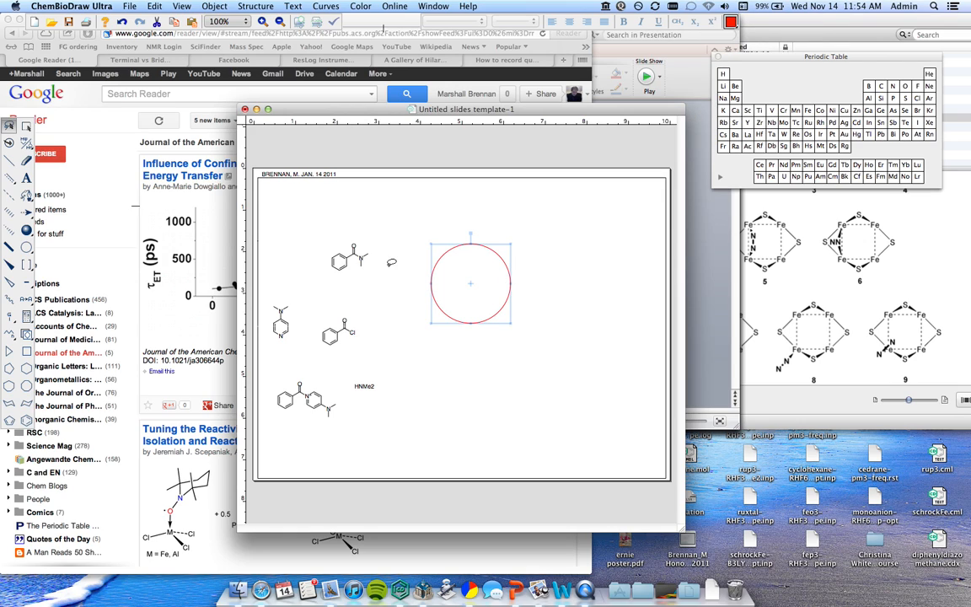
mouse_move(84, 250)
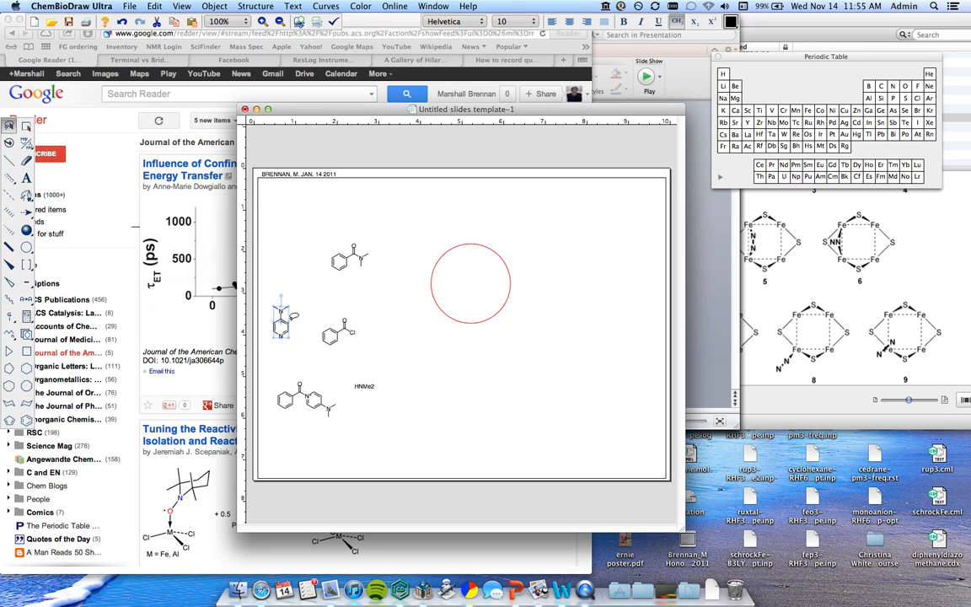
Move the DMAP structure onto the circle's top and the acylpyridinium structure onto its bottom.
drag(280, 317, 471, 244)
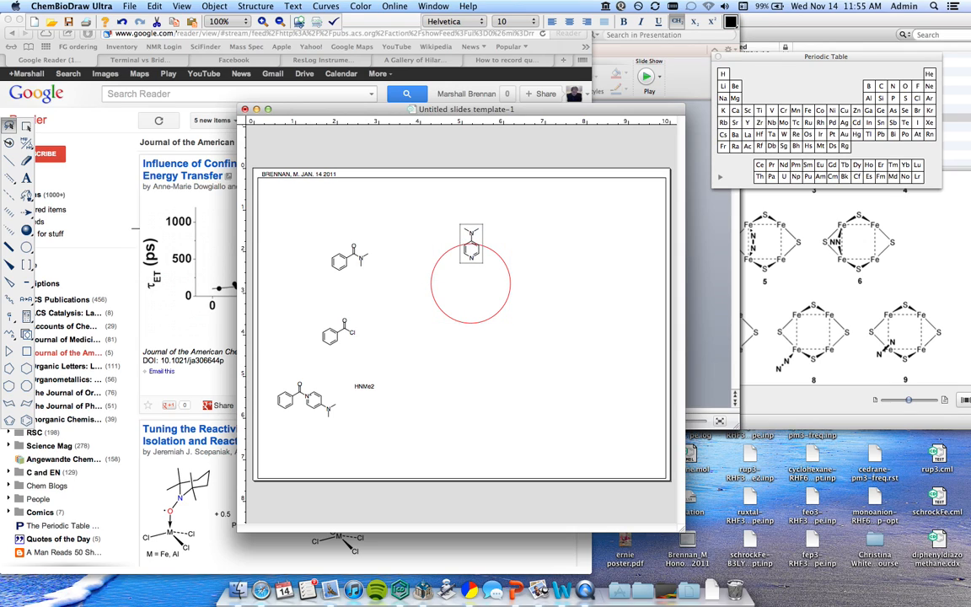
click(472, 246)
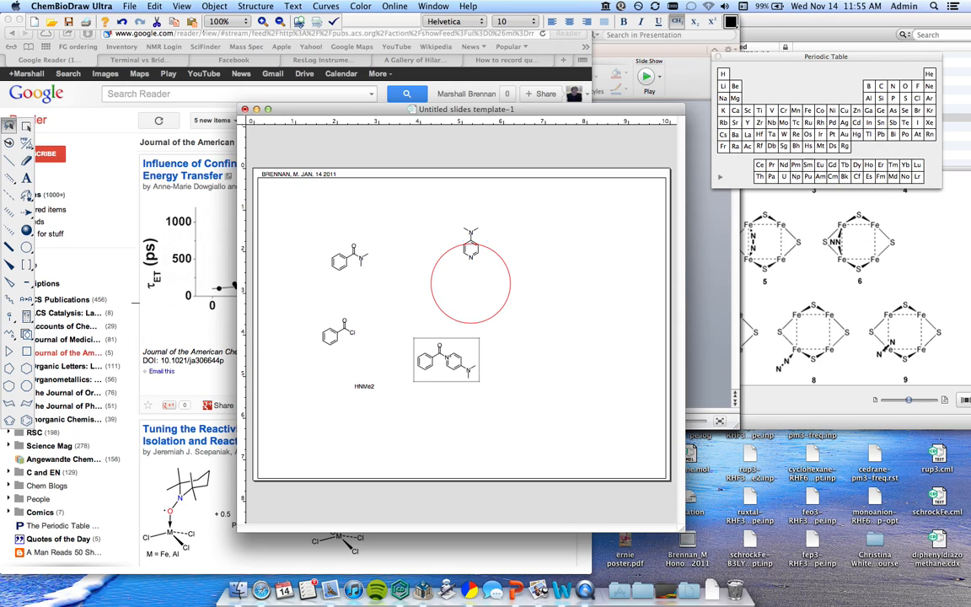
drag(447, 357, 472, 329)
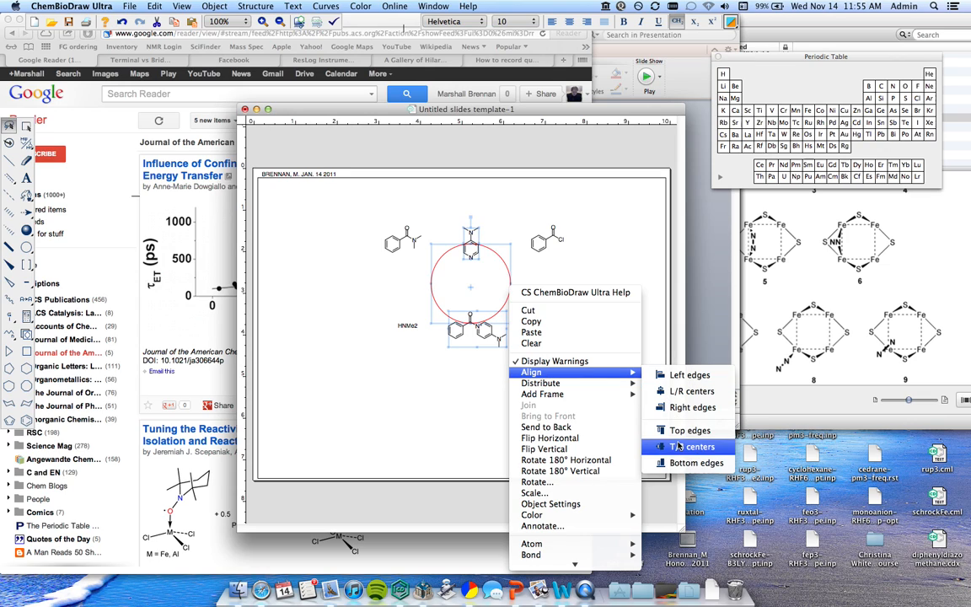
Align the circle and both structures by their L/R centers.
click(691, 447)
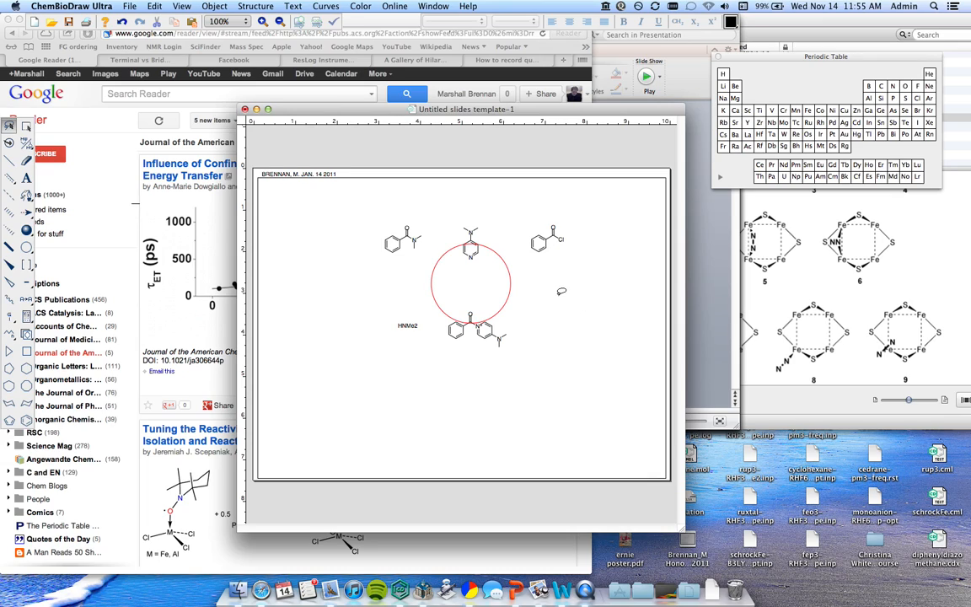
mouse_move(172, 259)
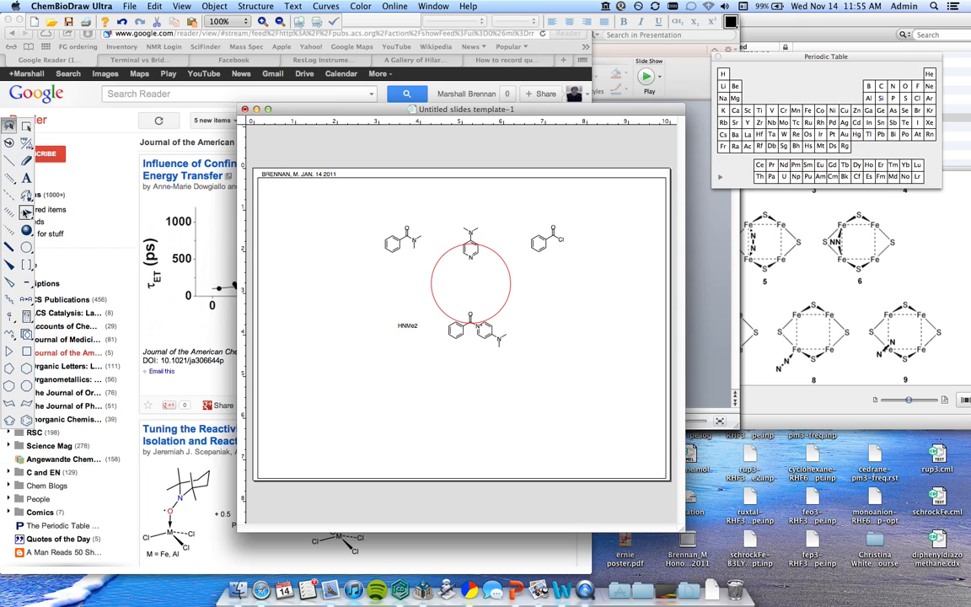
mouse_move(27, 211)
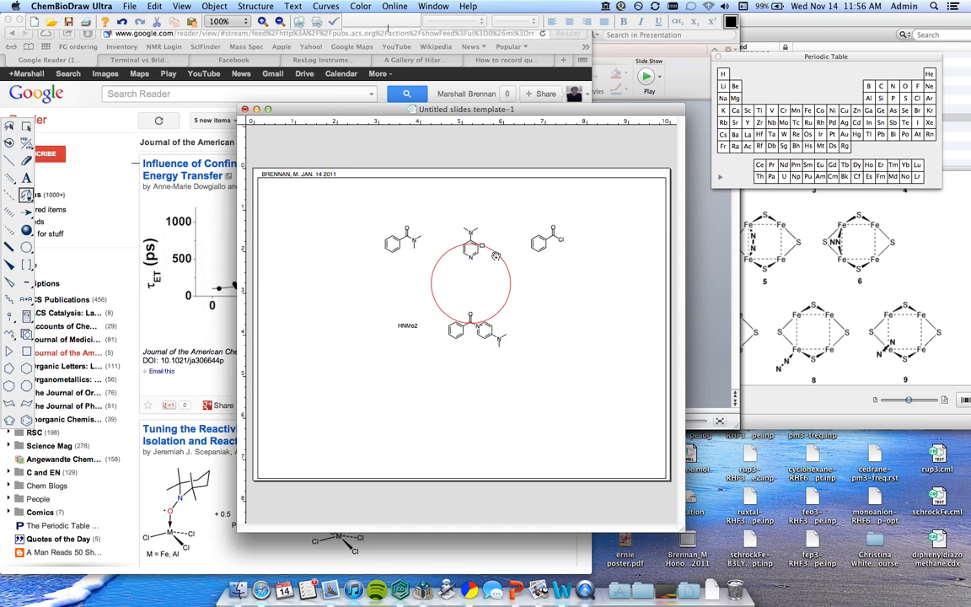
mouse_move(502, 260)
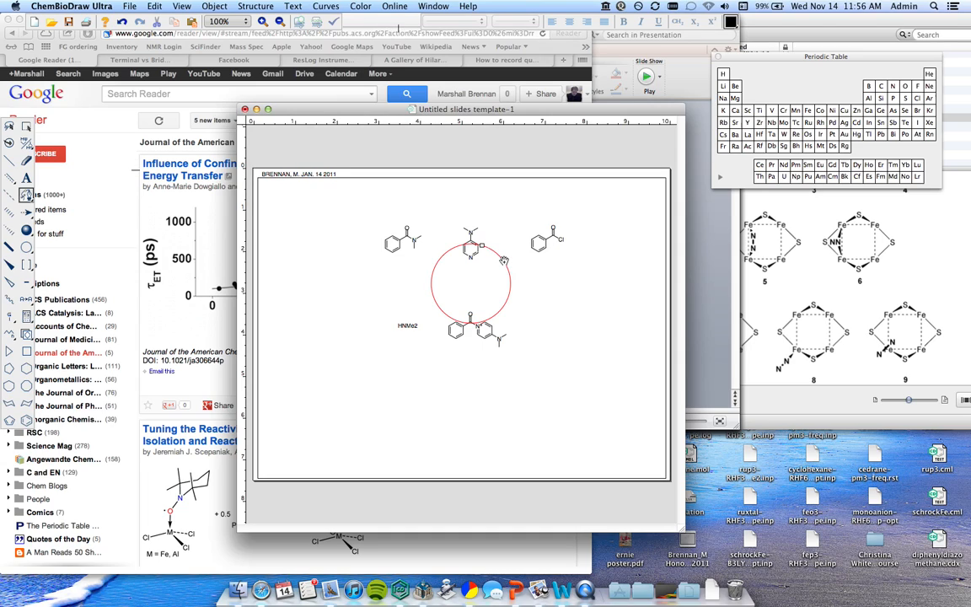
mouse_move(505, 263)
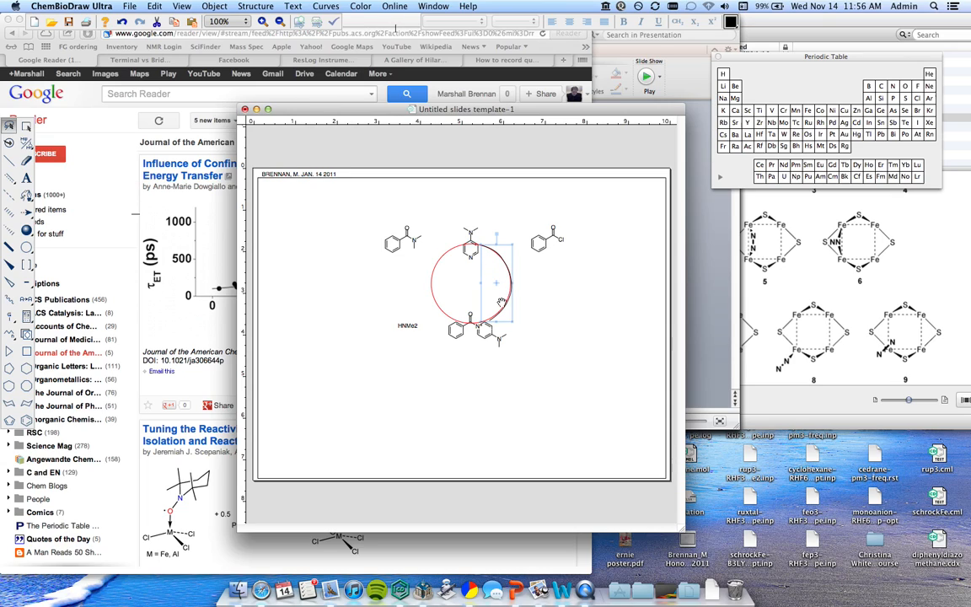
mouse_move(482, 300)
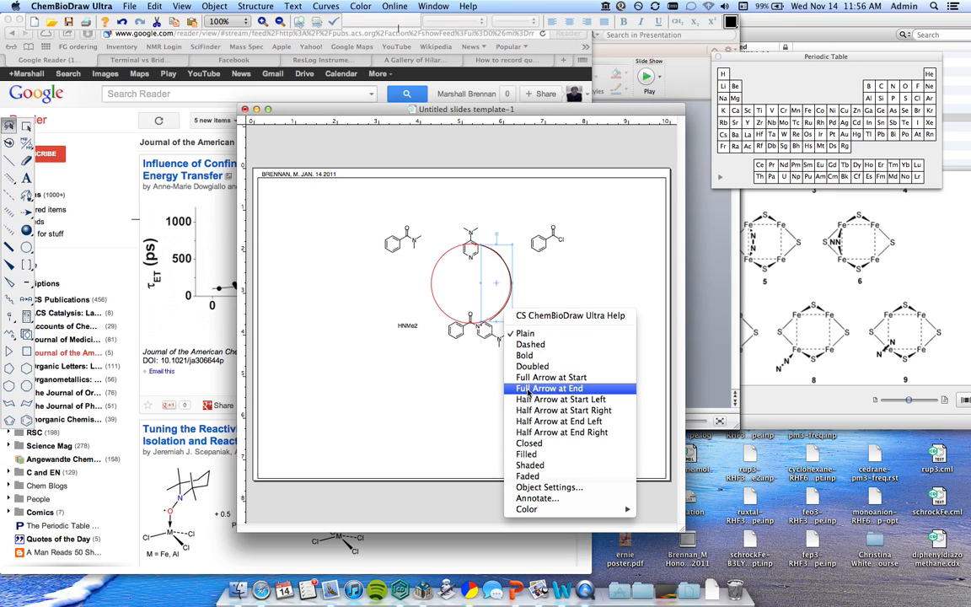
Give the right arc a Full Arrow at End and bring up arrow styles for the left arc.
click(550, 388)
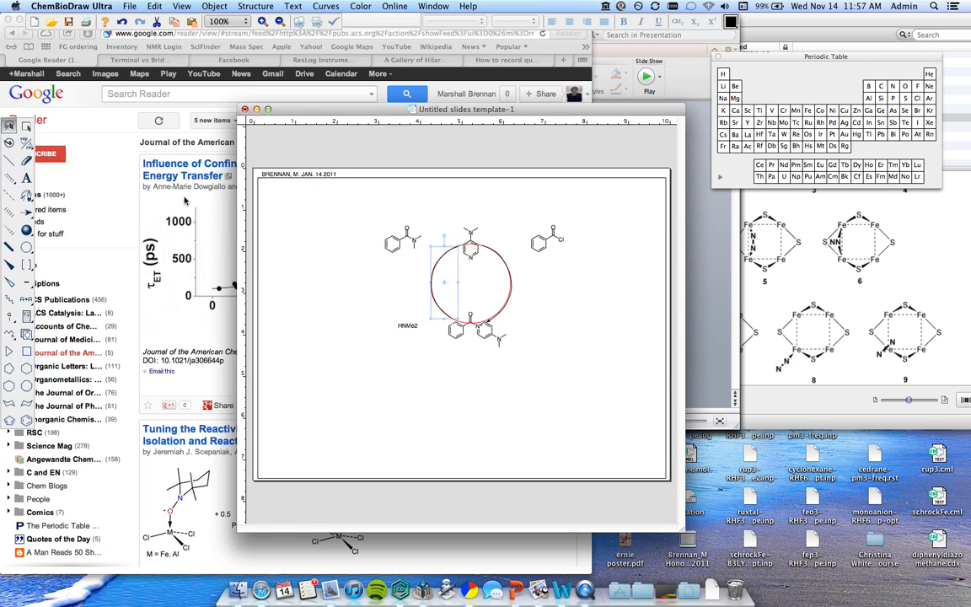
right_click(469, 261)
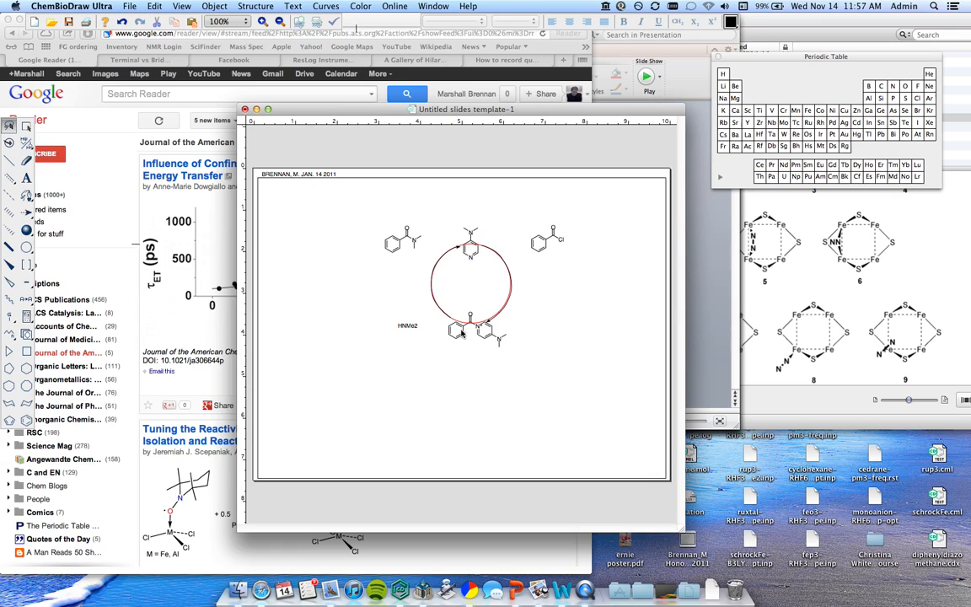
Give the left arc a Full Arrow at End, remove the red circle and make the arcs black.
click(470, 283)
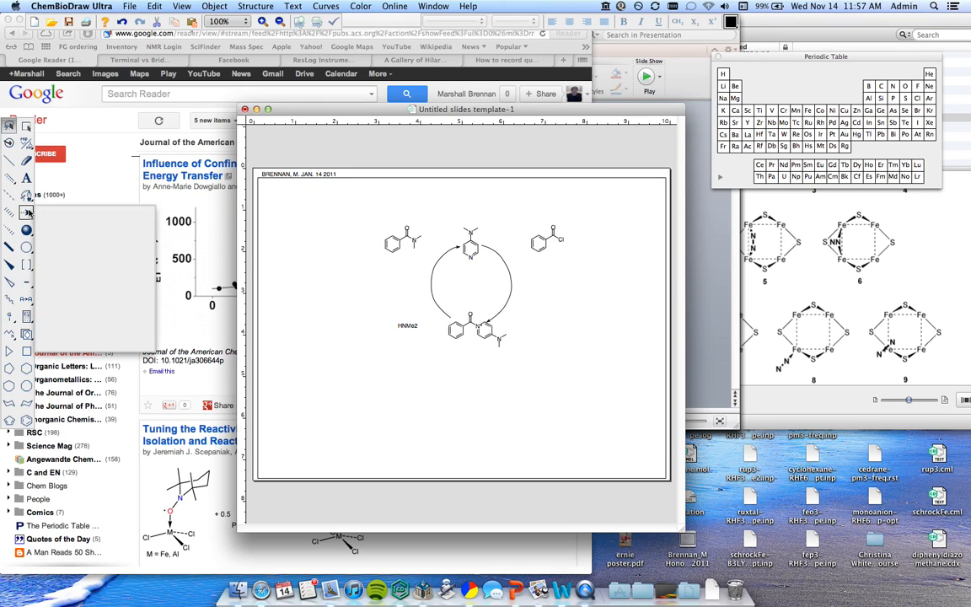
click(9, 212)
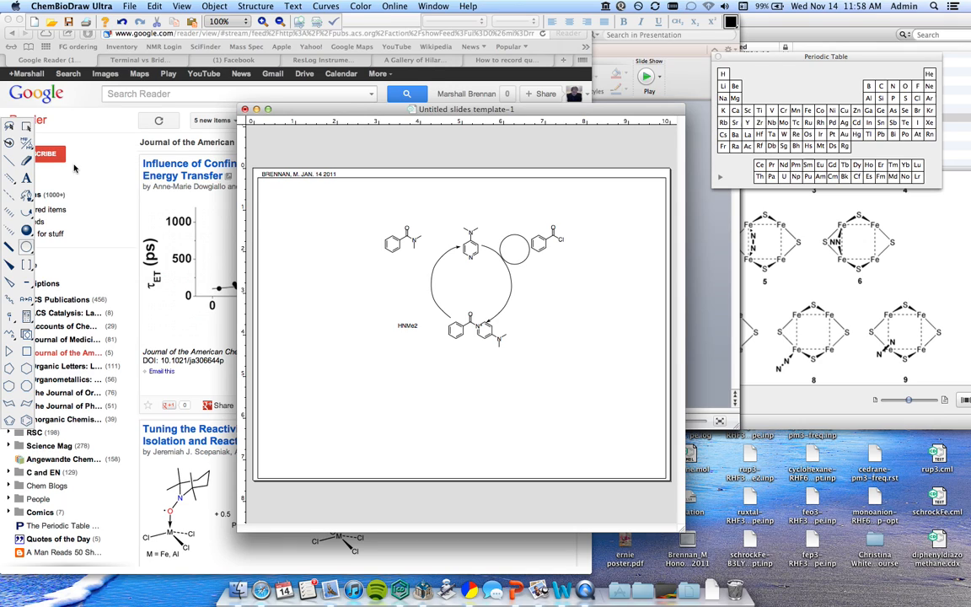
Add a Full Arrow at End to the small arc branching toward the right ketone.
click(514, 249)
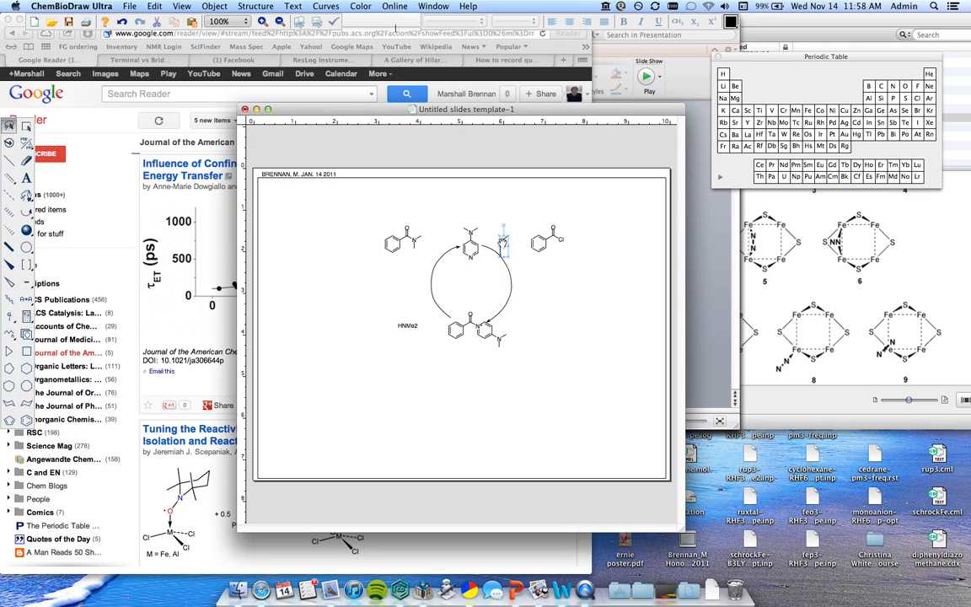
right_click(502, 244)
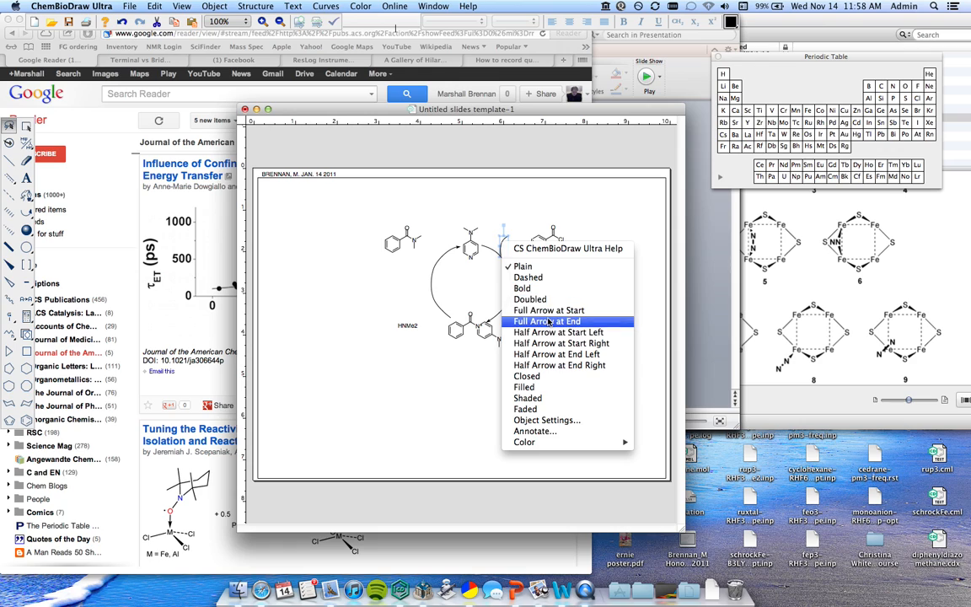
click(546, 320)
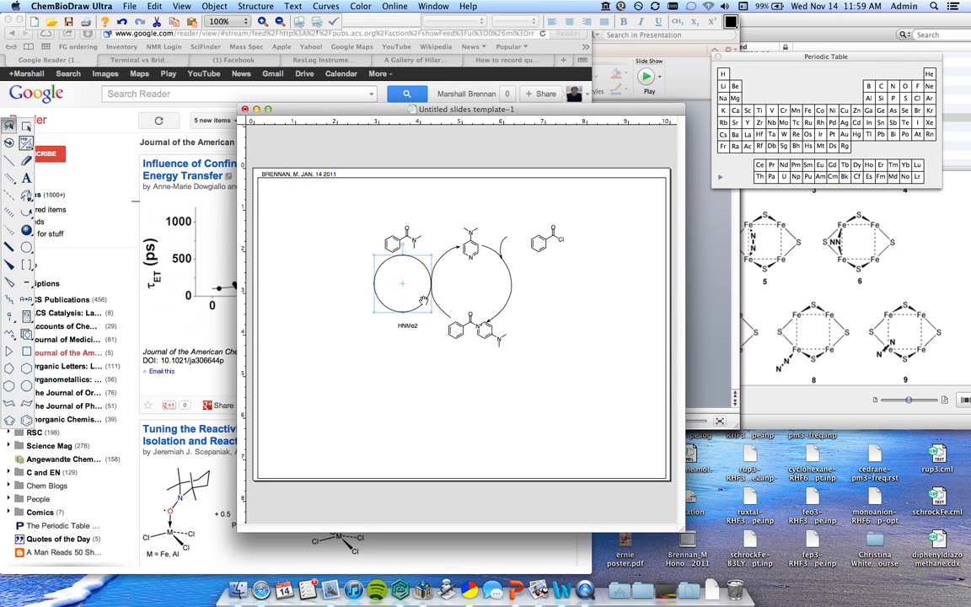
mouse_move(499, 135)
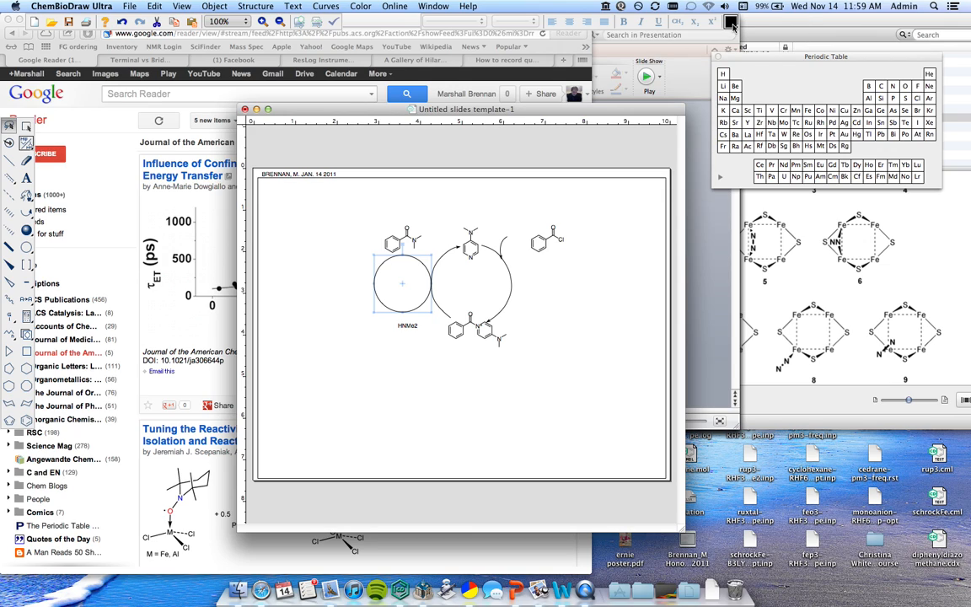
Colour the new circle tangent to the cycle's left side red.
click(732, 20)
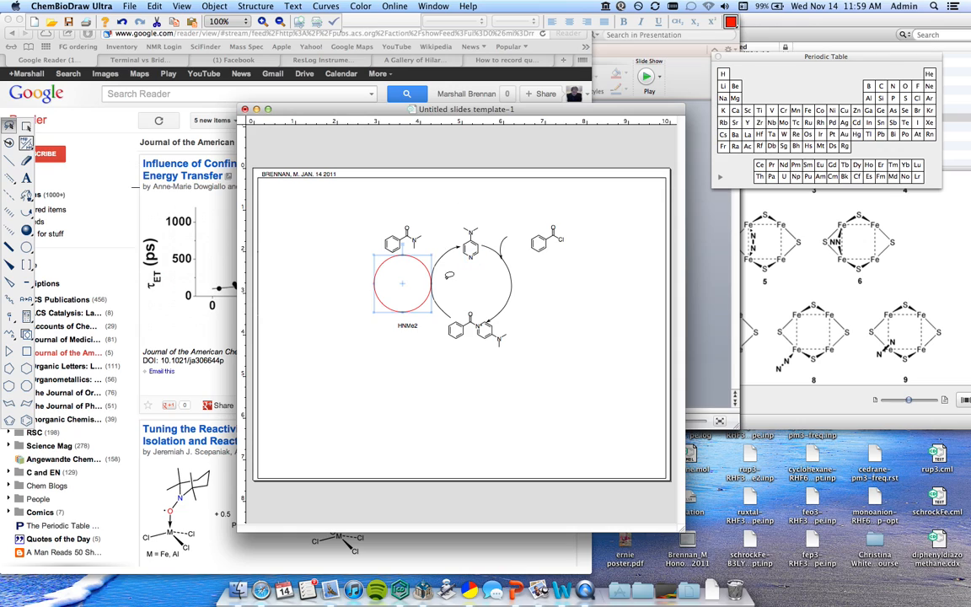
mouse_move(418, 213)
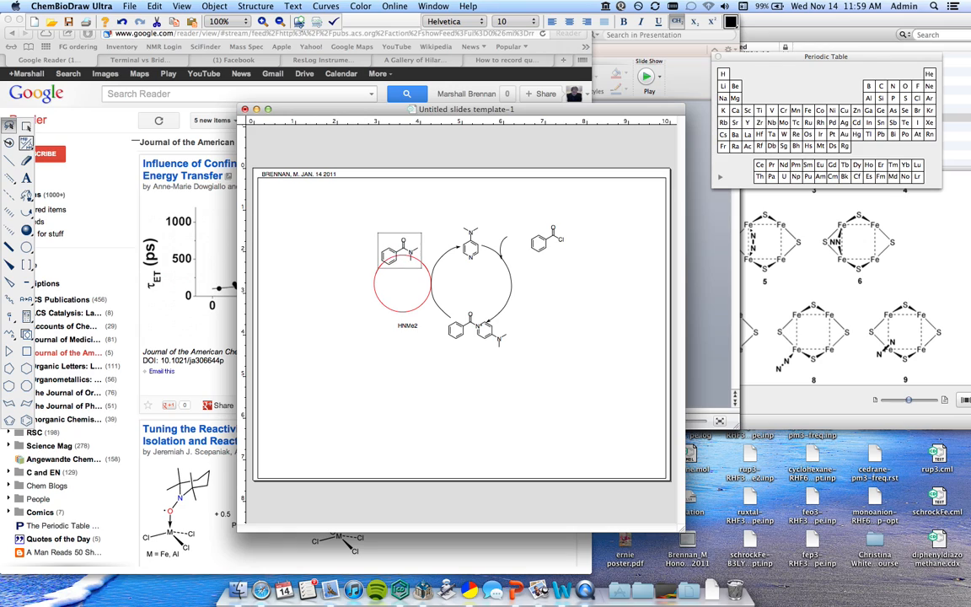
Trim the left circle to an arc with a Full Arrow at End, then select the right ketone.
click(408, 328)
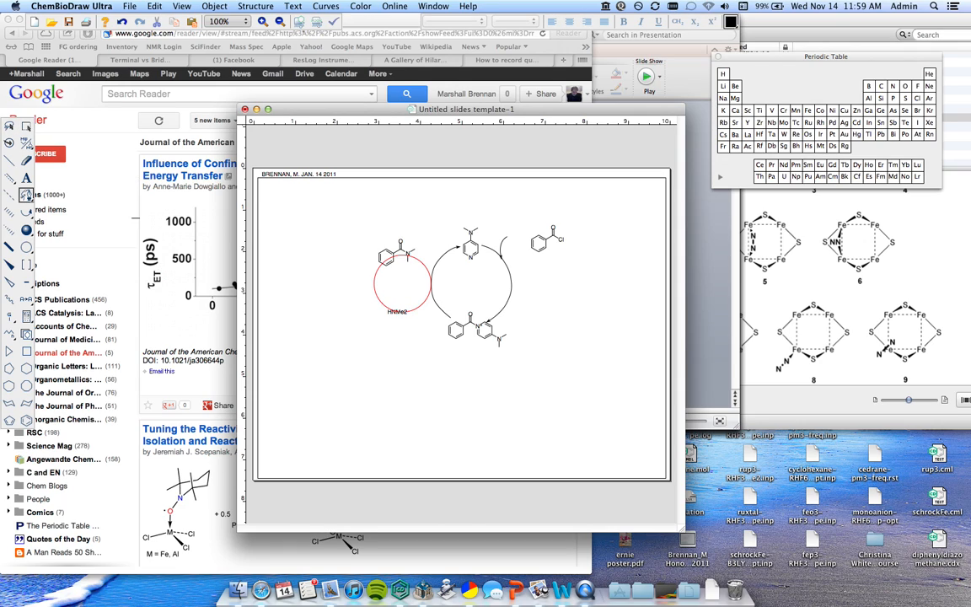
mouse_move(430, 285)
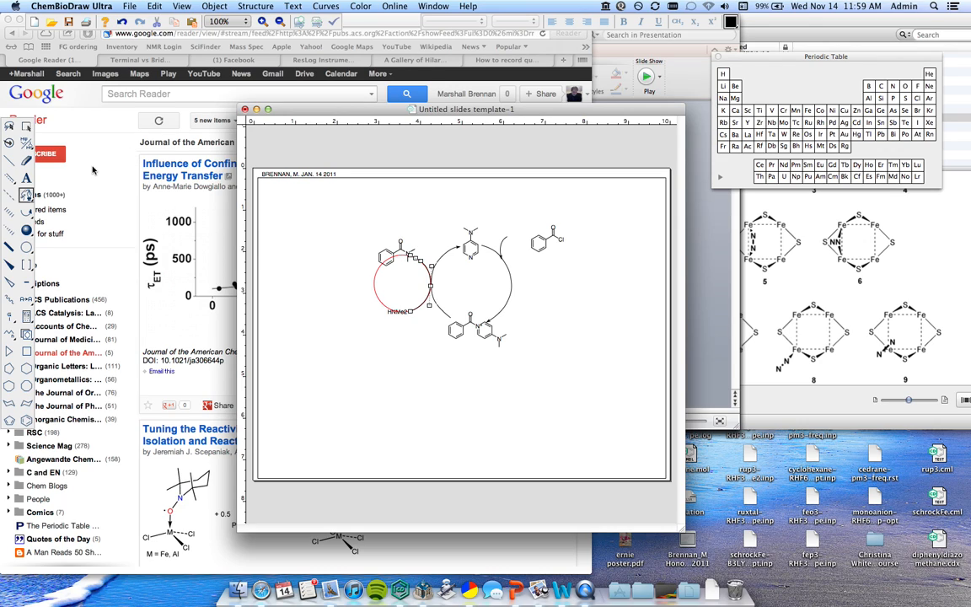
click(419, 283)
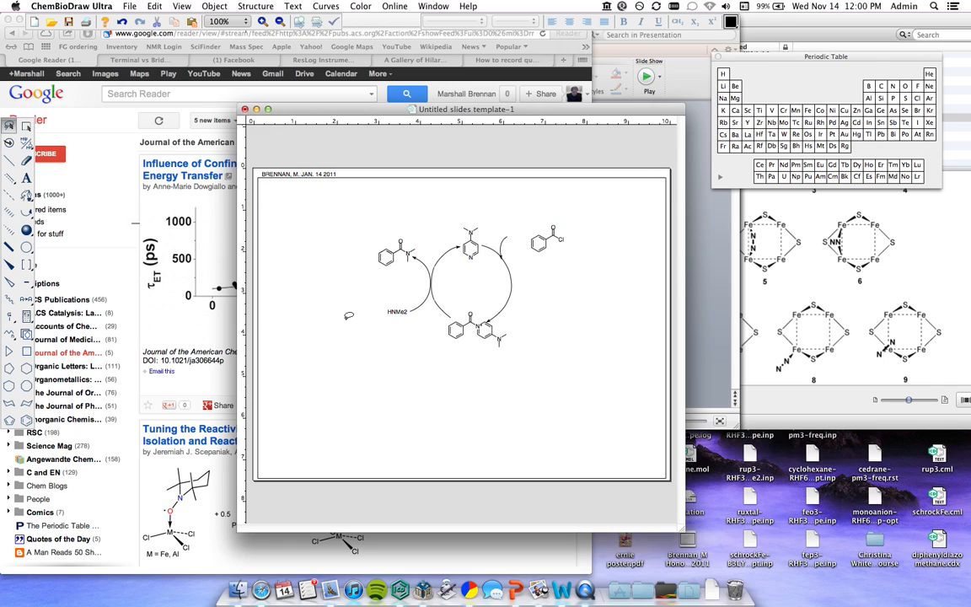
click(547, 236)
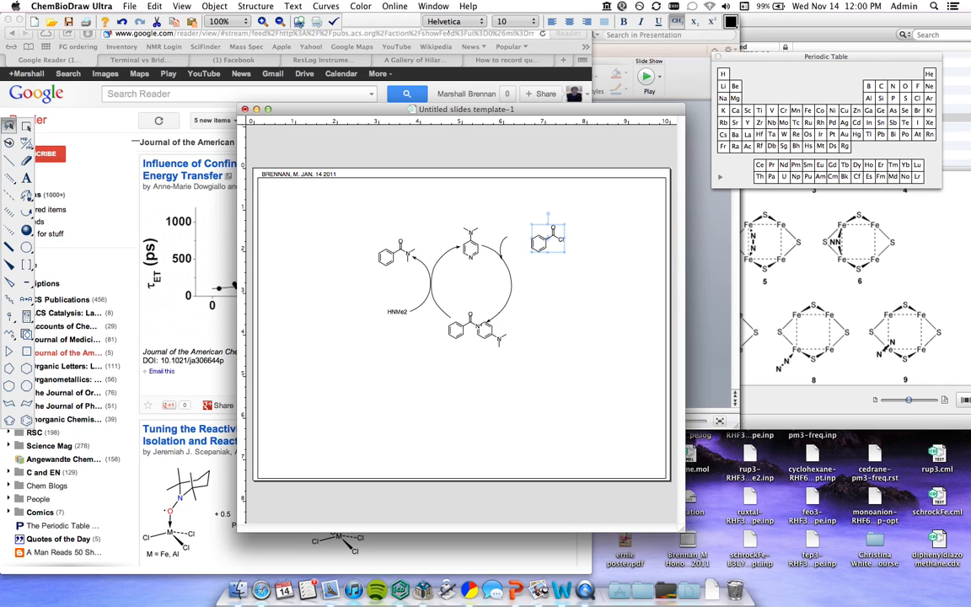